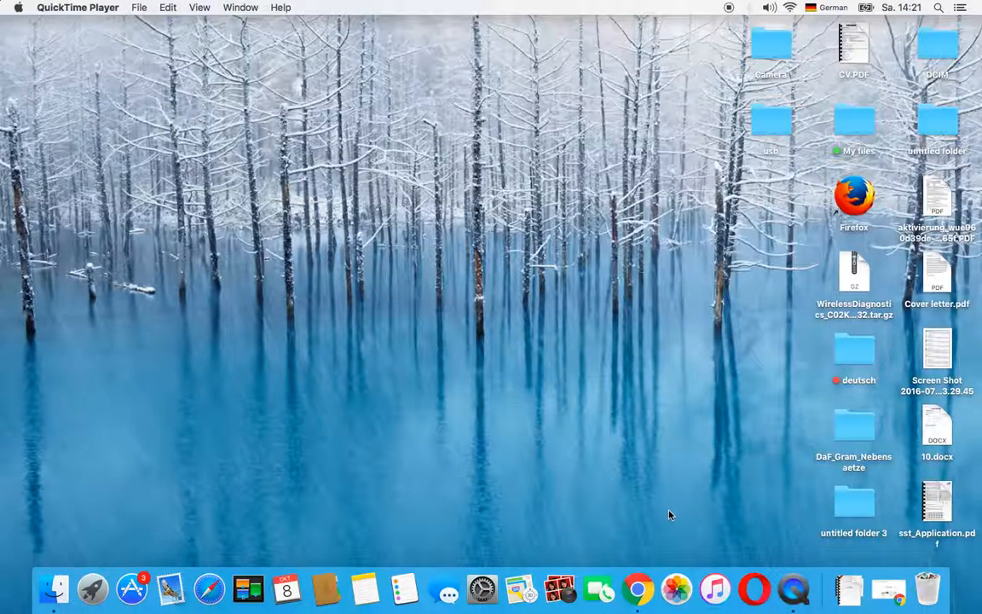
{"action": "mouse_move", "coordinate": [682, 514]}
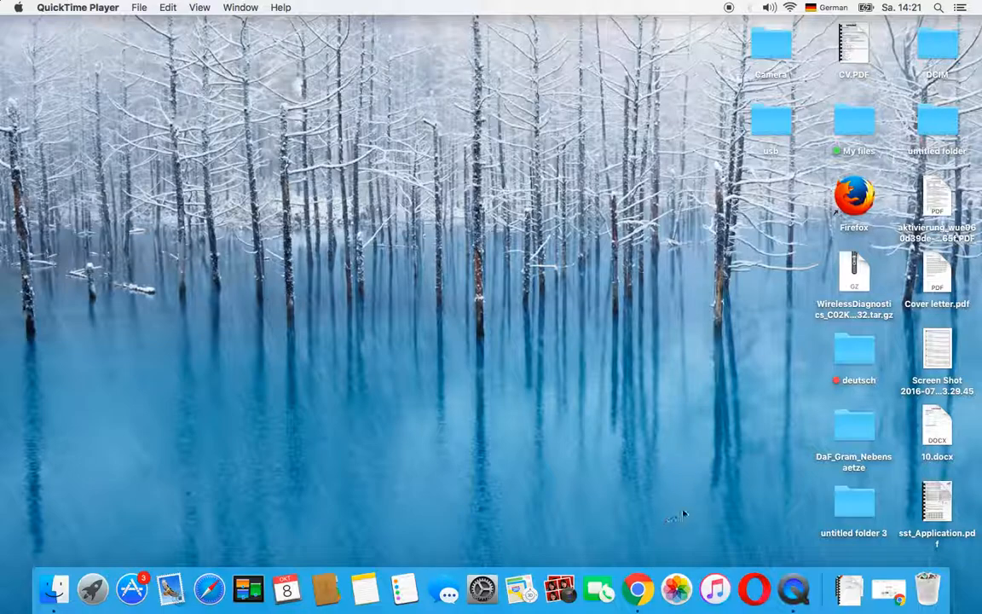
{"action": "mouse_move", "coordinate": [683, 530]}
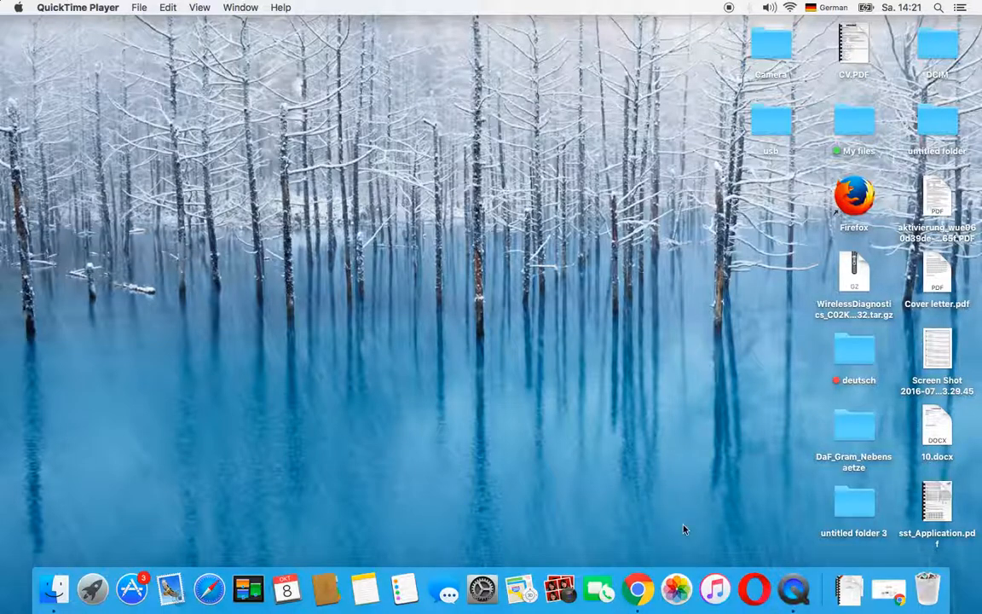
{"action": "mouse_move", "coordinate": [637, 588]}
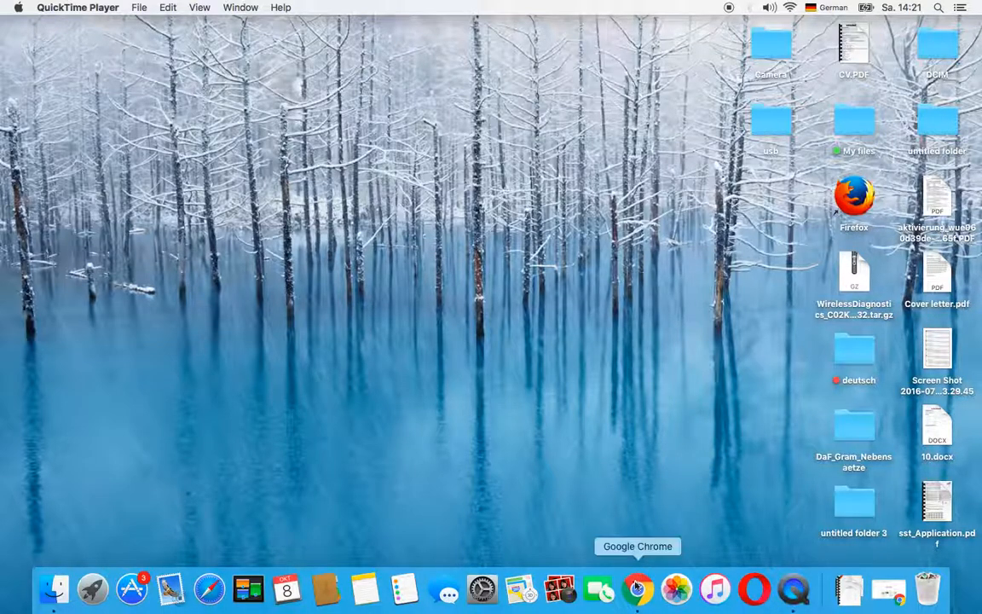
- Launch Chrome and load the RedOne ft. Enrique Iglesias 'Don't You Need Somebody' video on YouTube
{"action": "left_click", "coordinate": [637, 588]}
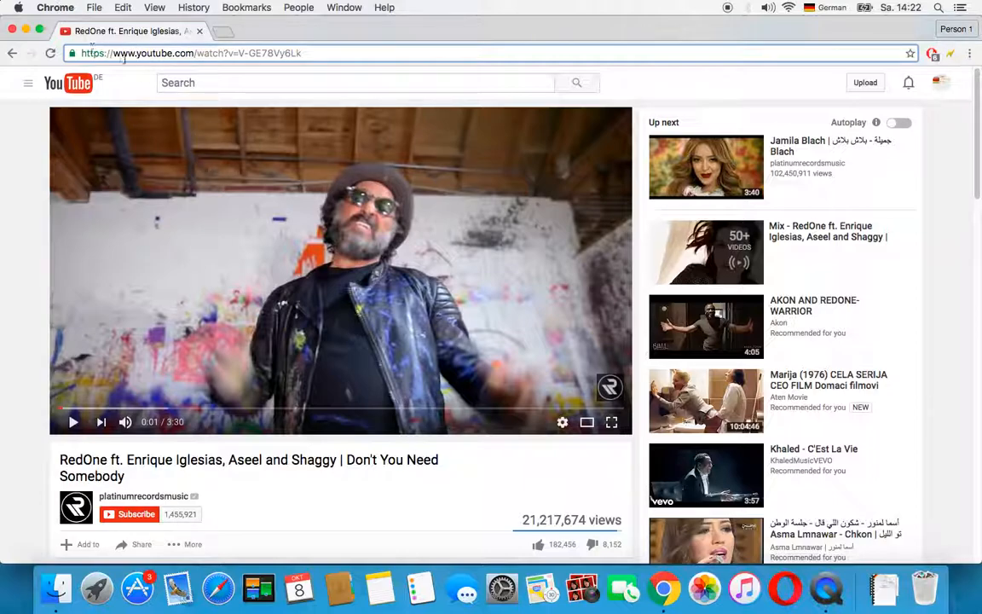
{"action": "mouse_move", "coordinate": [527, 407]}
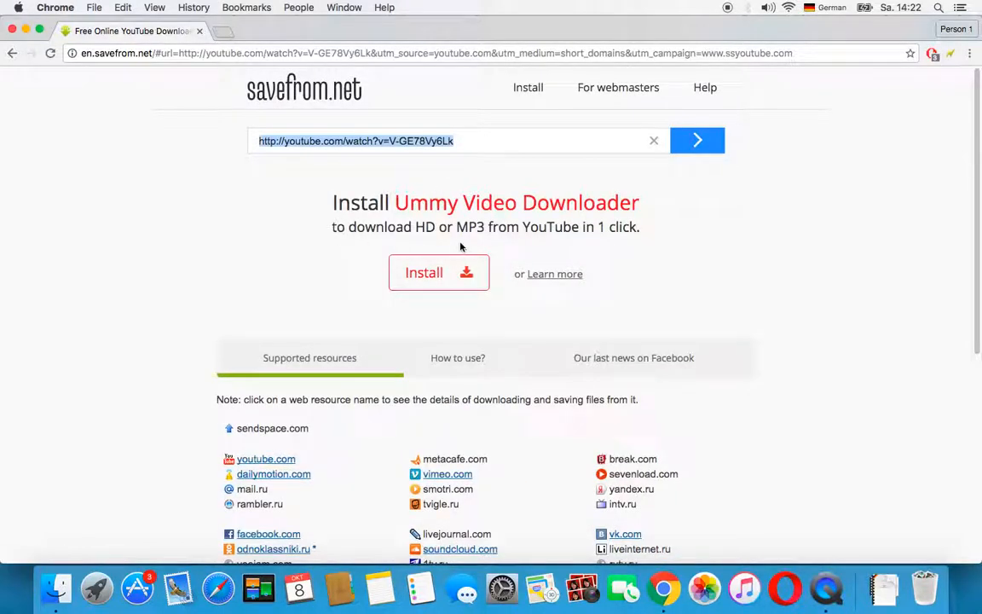
- Submit the RedOne video link on savefrom.net to get MP4 720p download options
{"action": "left_click", "coordinate": [698, 140]}
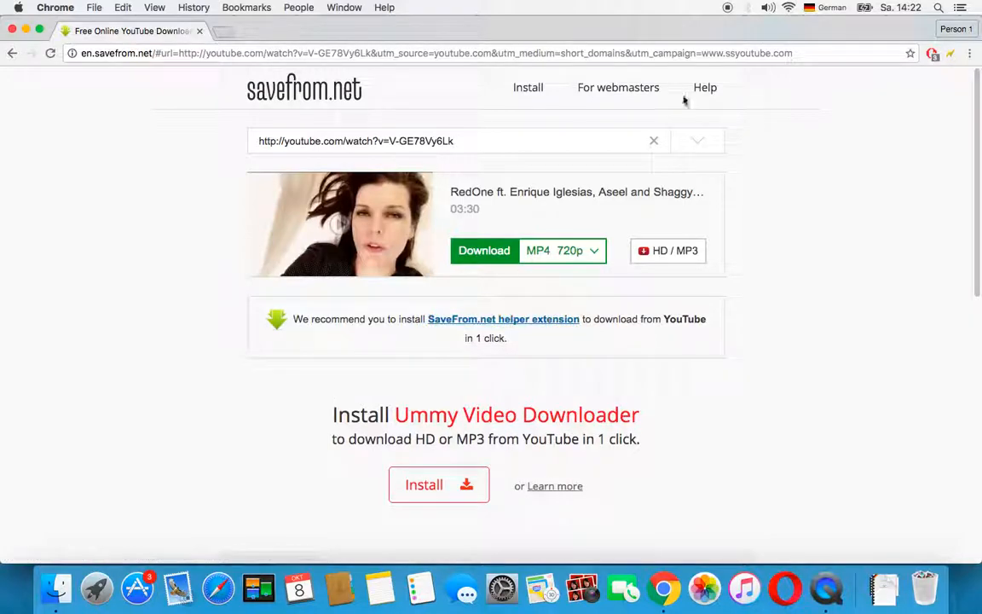
{"action": "mouse_move", "coordinate": [604, 275]}
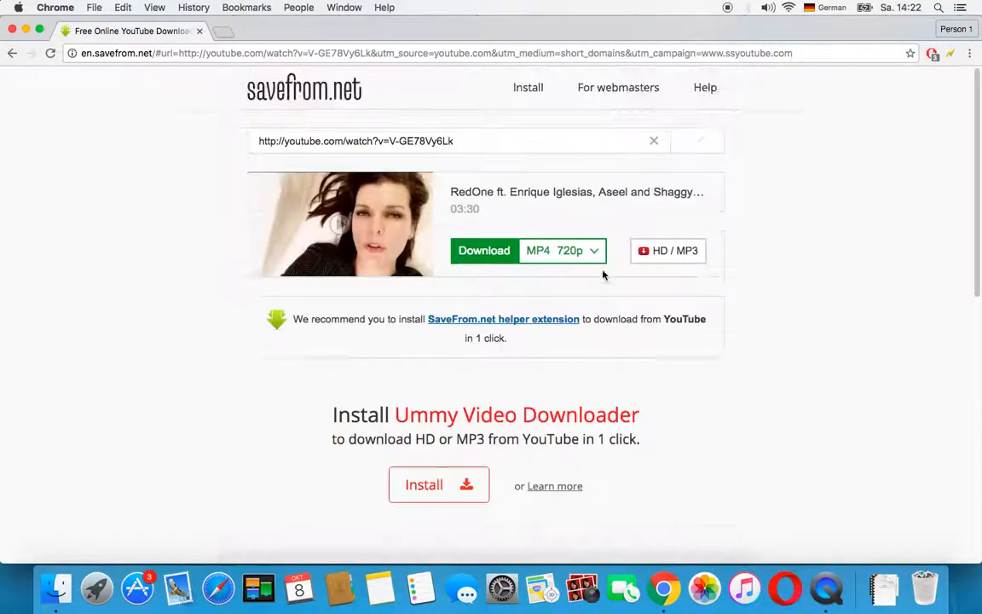
- Open the format list and pick MP4 1080p for the RedOne video
{"action": "left_click", "coordinate": [569, 250]}
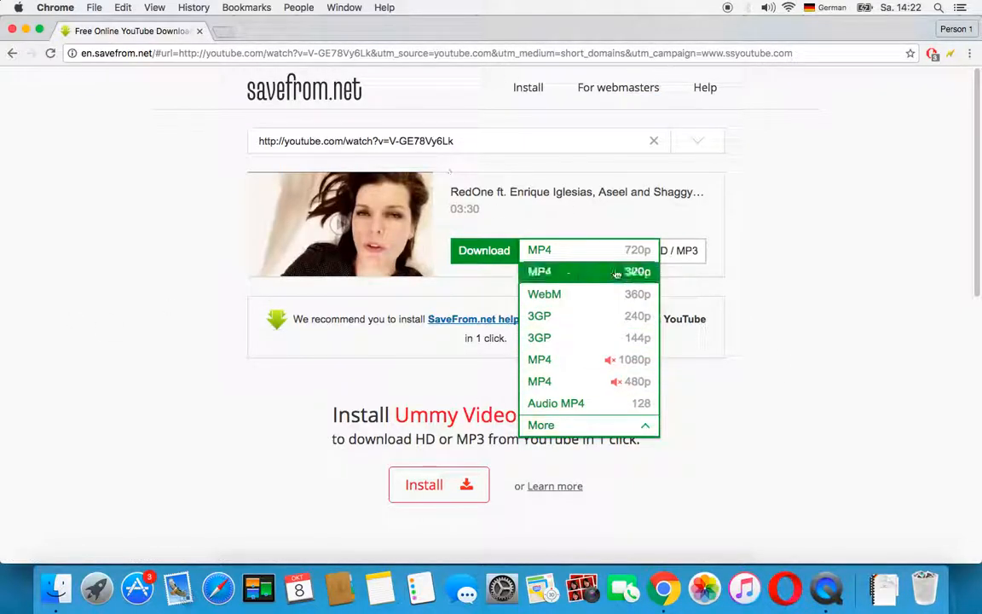
{"action": "mouse_move", "coordinate": [539, 359]}
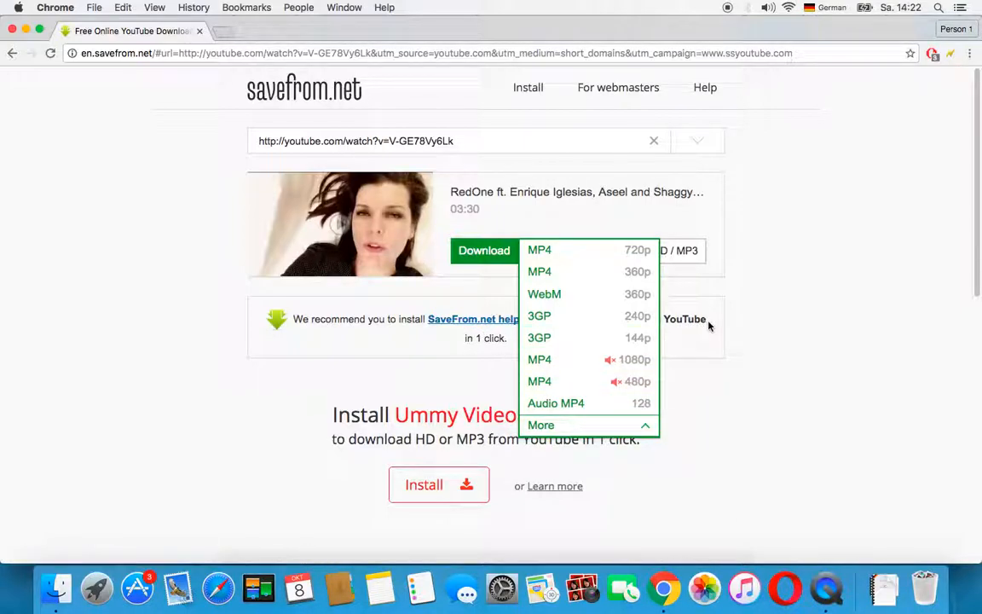
{"action": "mouse_move", "coordinate": [539, 359]}
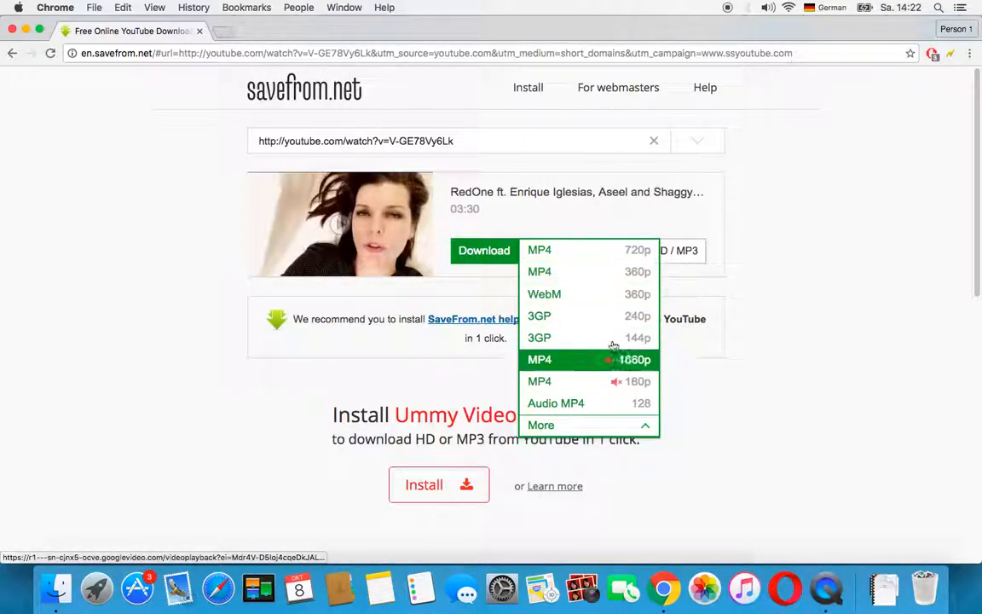
{"action": "left_click", "coordinate": [539, 250]}
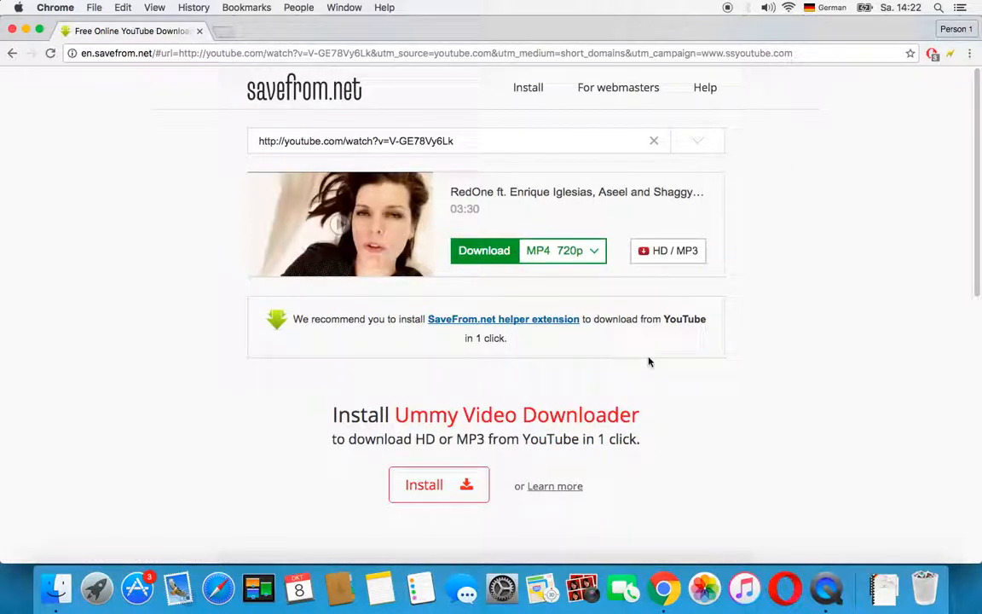
{"action": "mouse_move", "coordinate": [881, 486]}
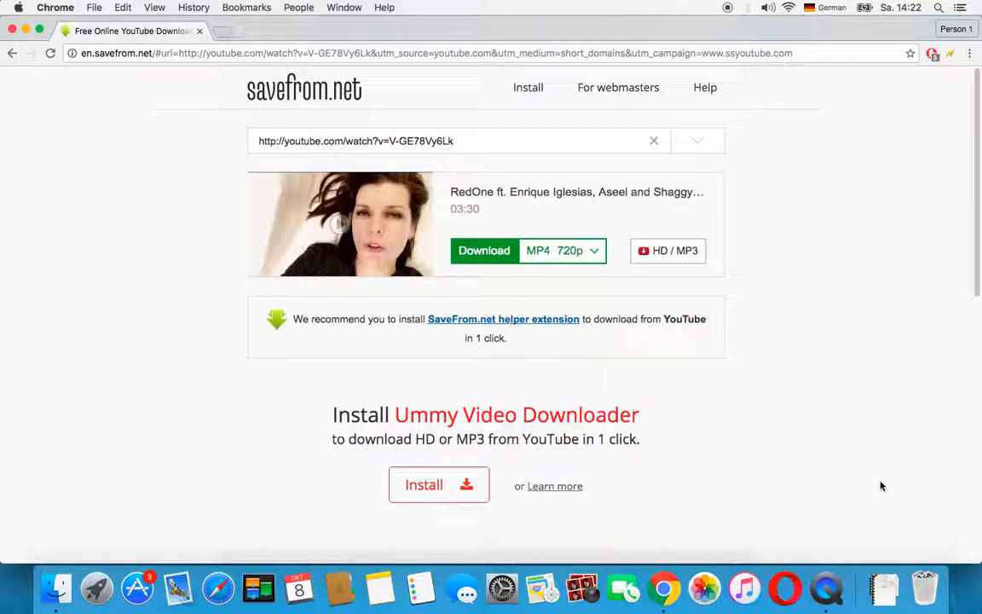